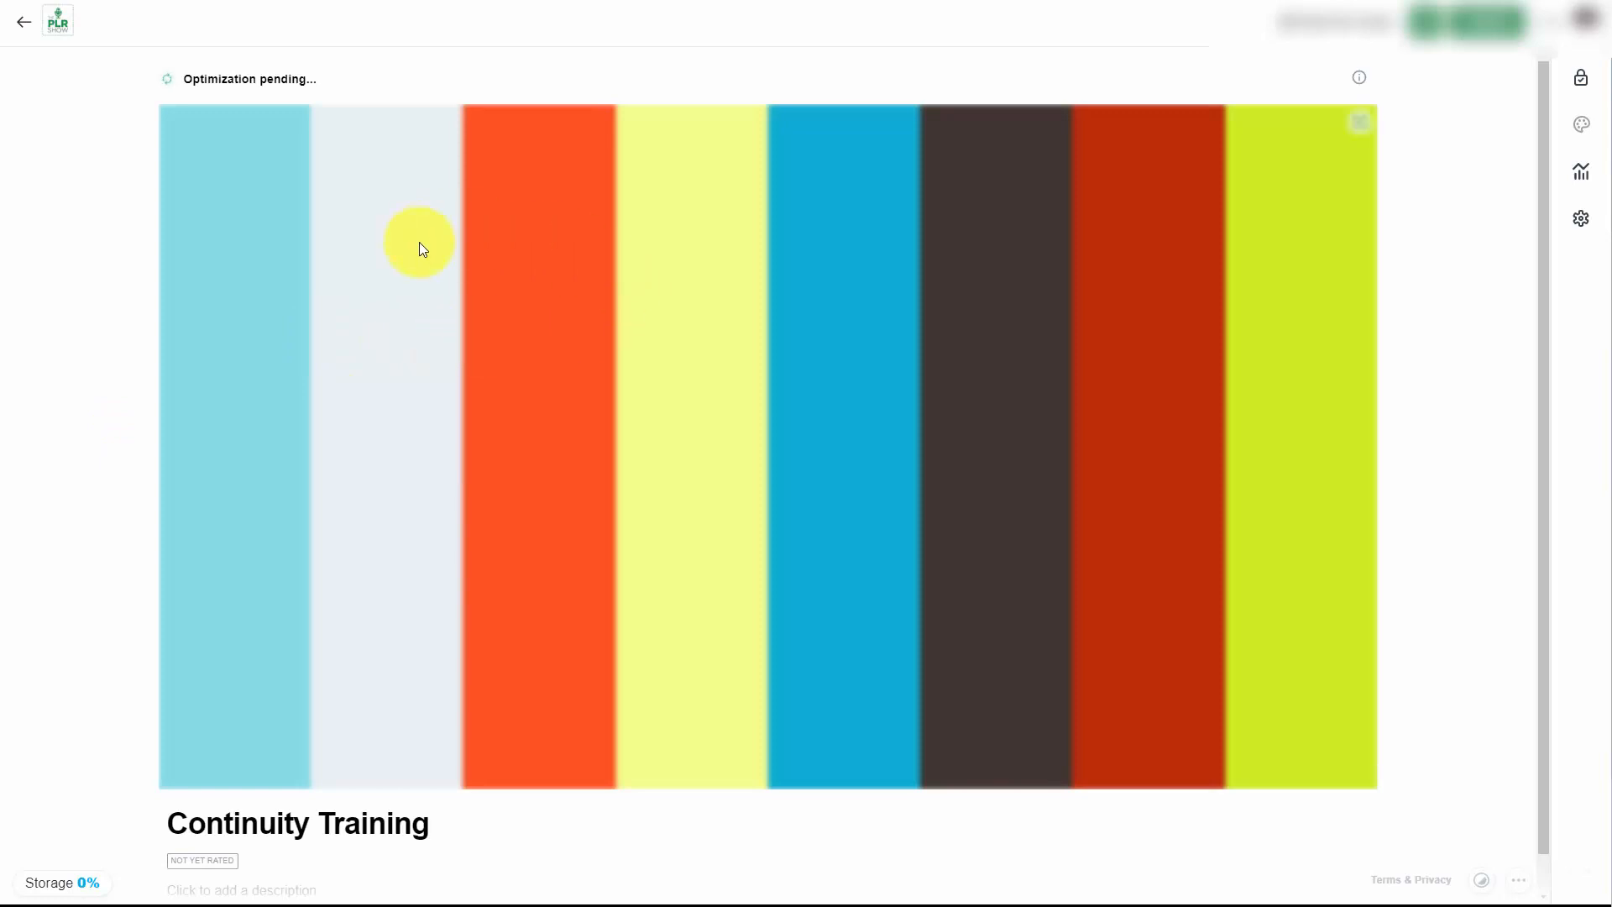
mouse_move(633, 339)
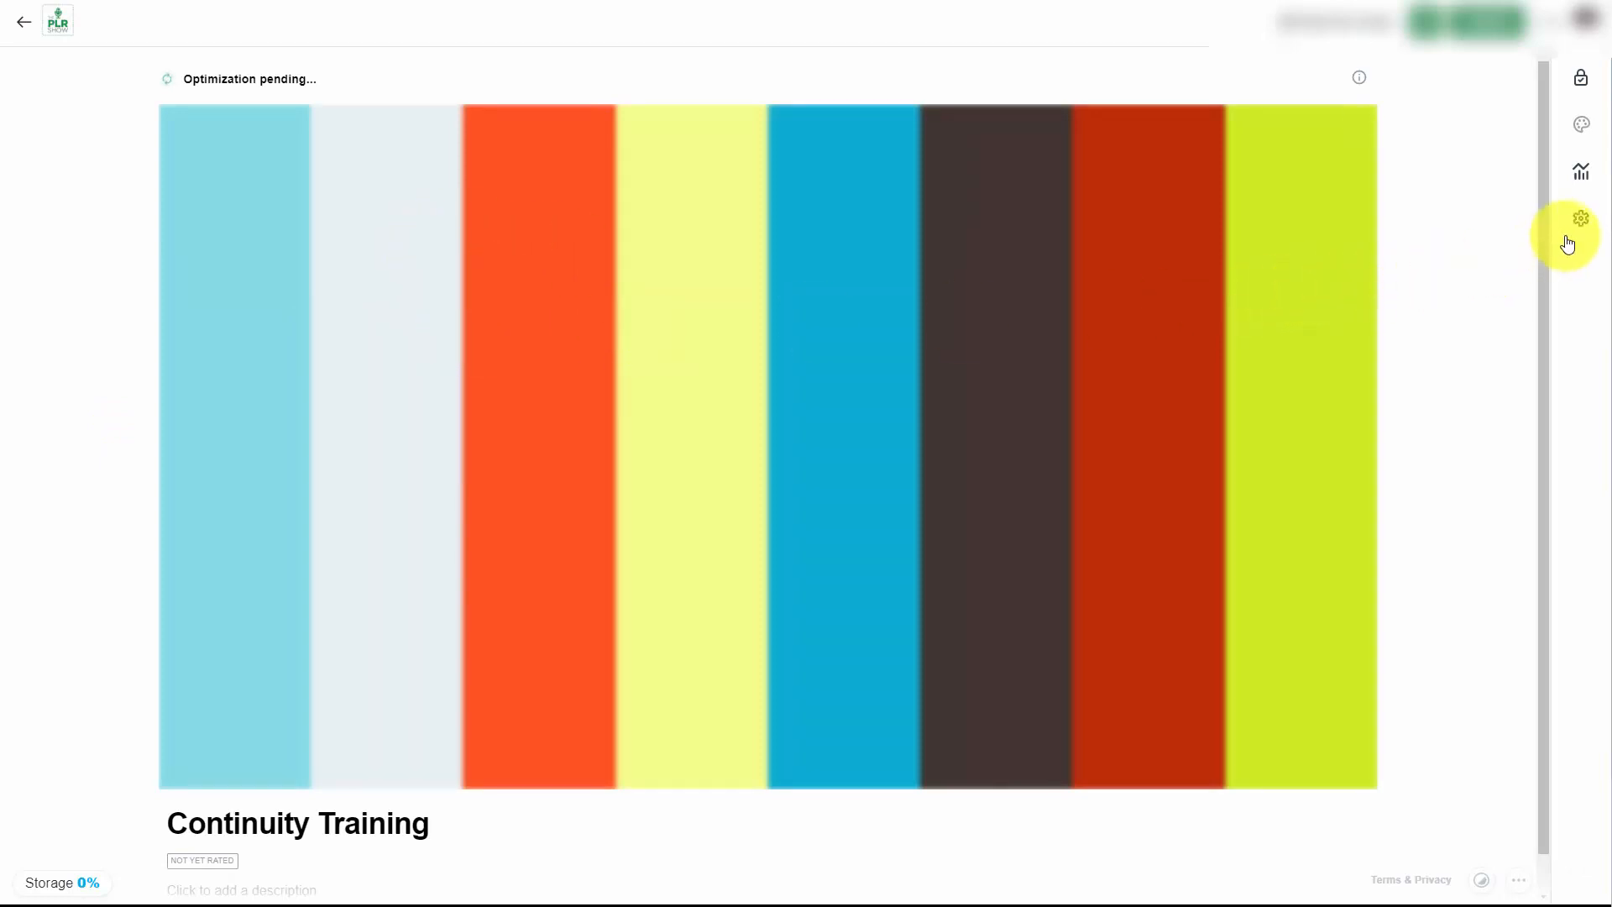
mouse_move(1582, 218)
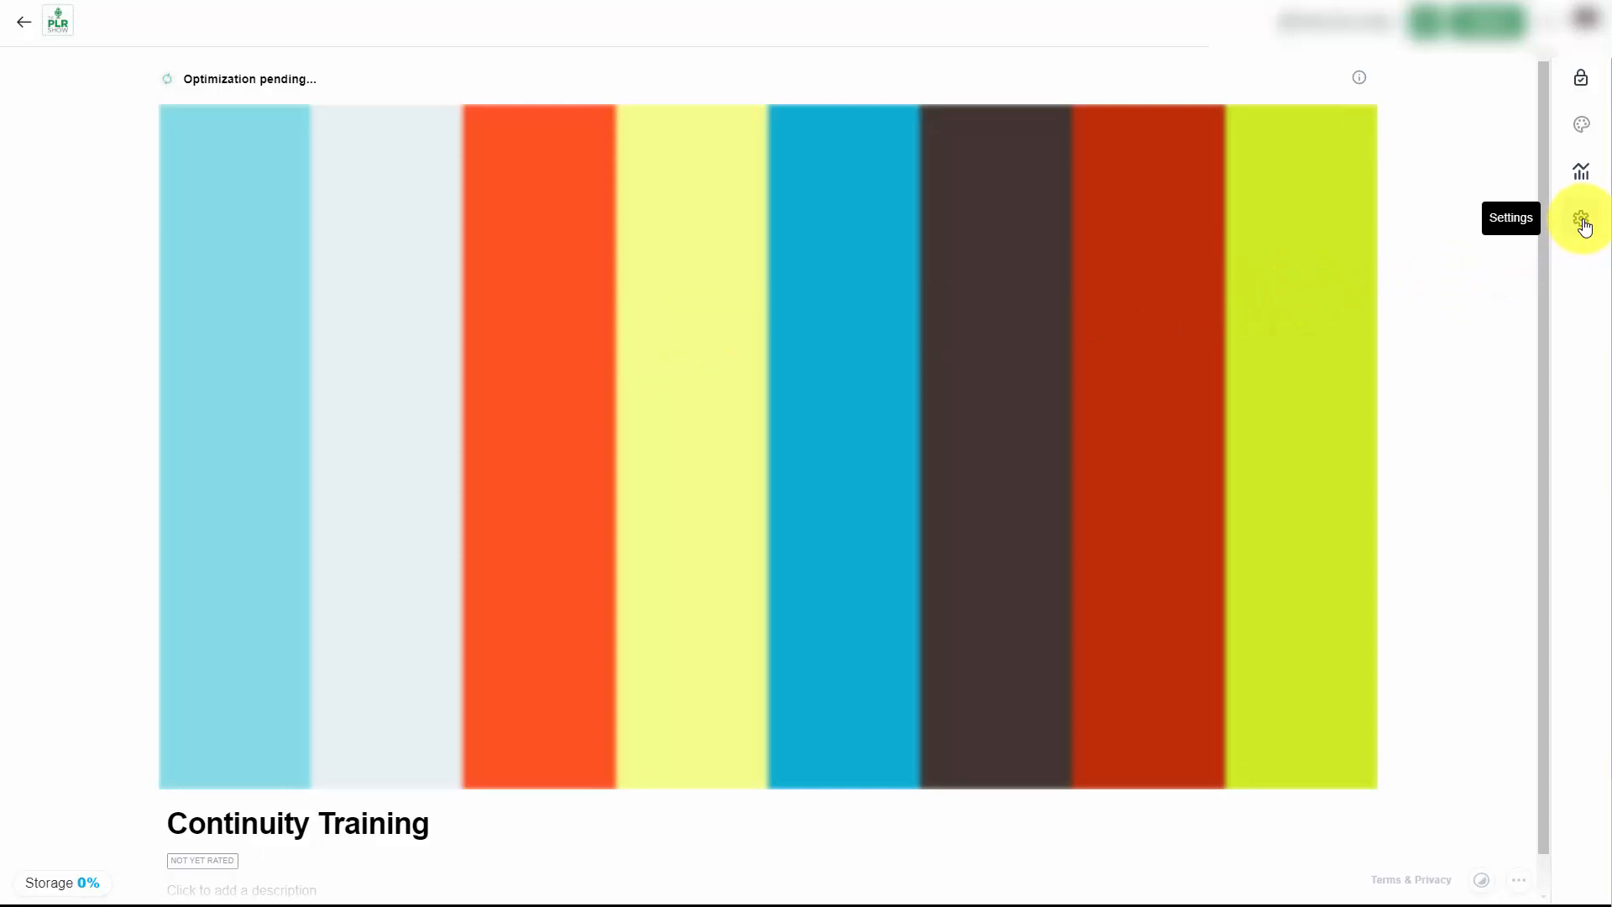
Open the settings page for the uploaded Continuity Training.mp4 video
left_click(1582, 218)
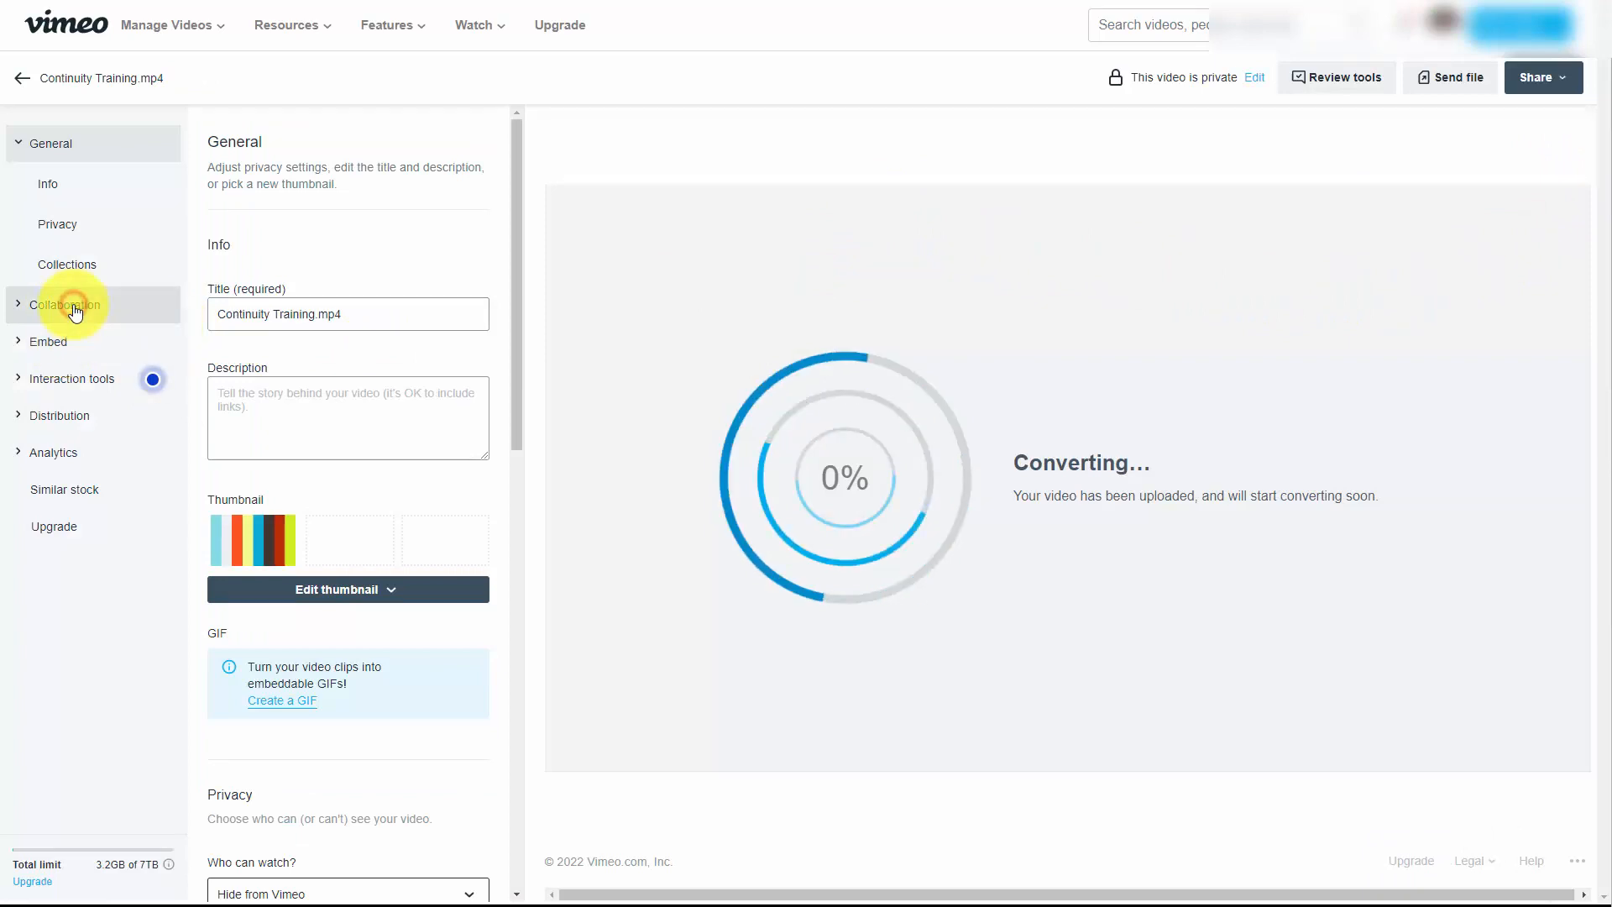
Review Collaboration, toggle the private review page, and move on to the Embed section
left_click(64, 304)
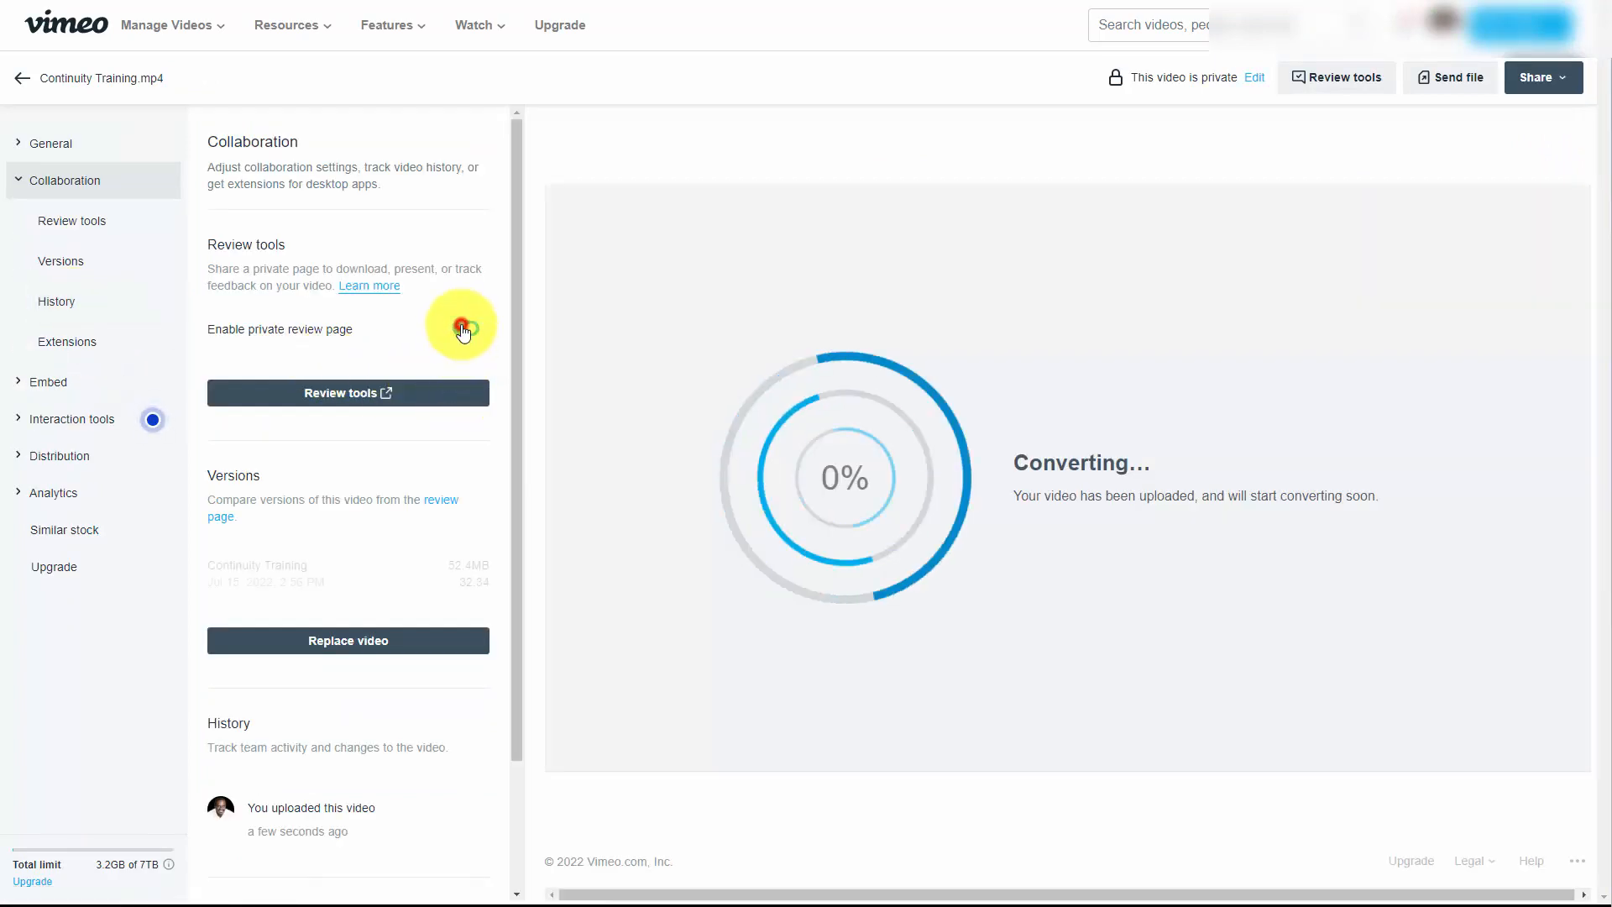
left_click(463, 333)
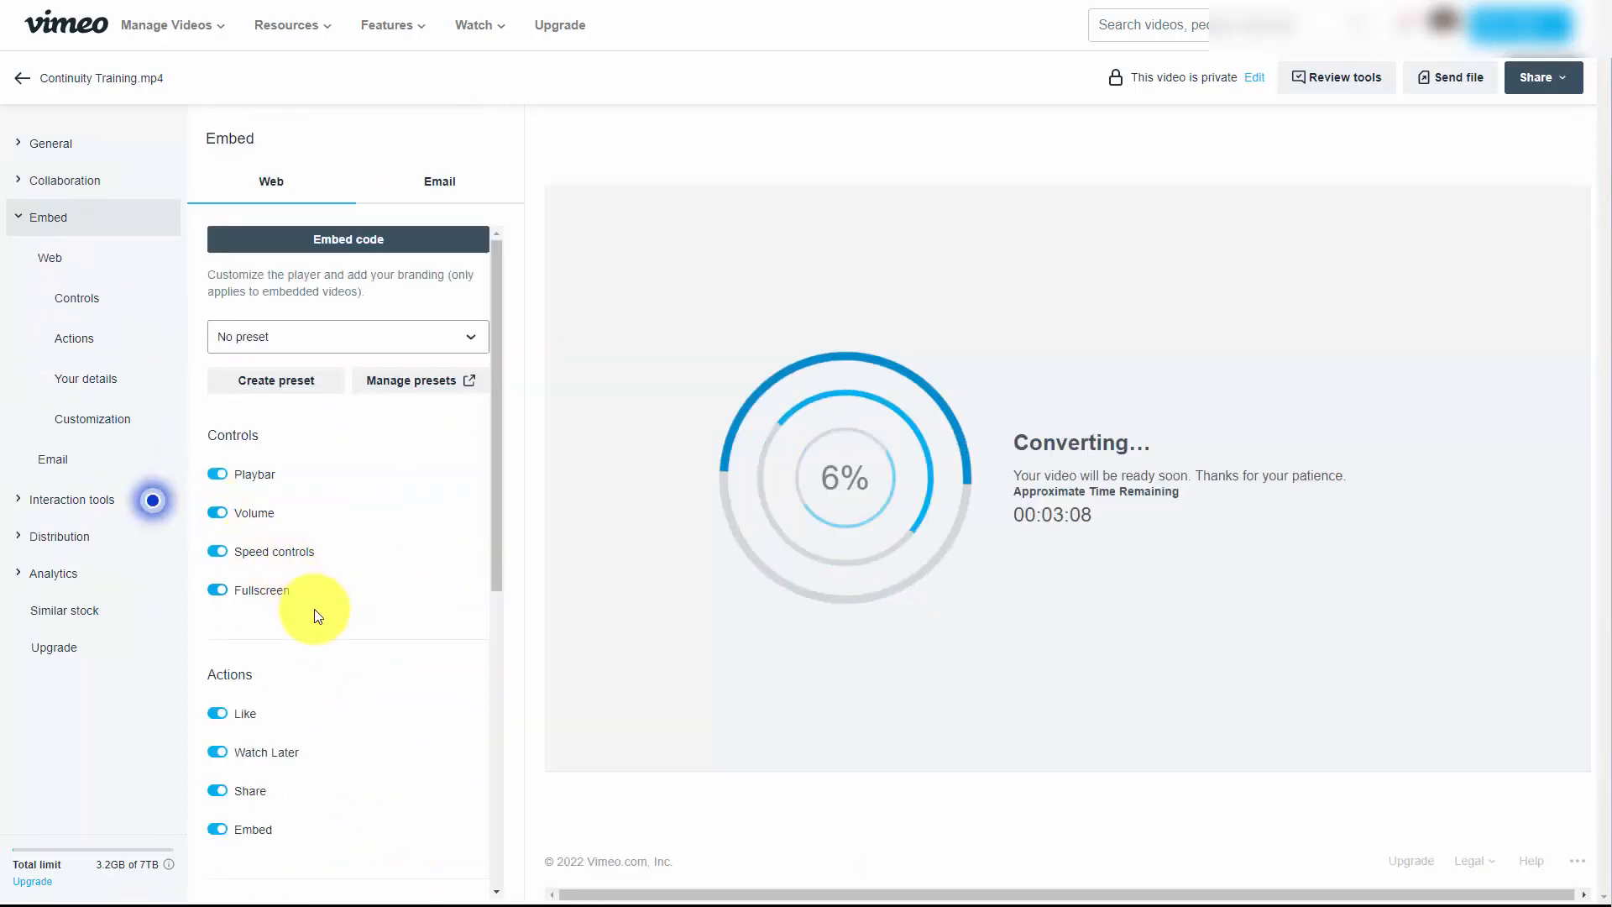
left_click(50, 142)
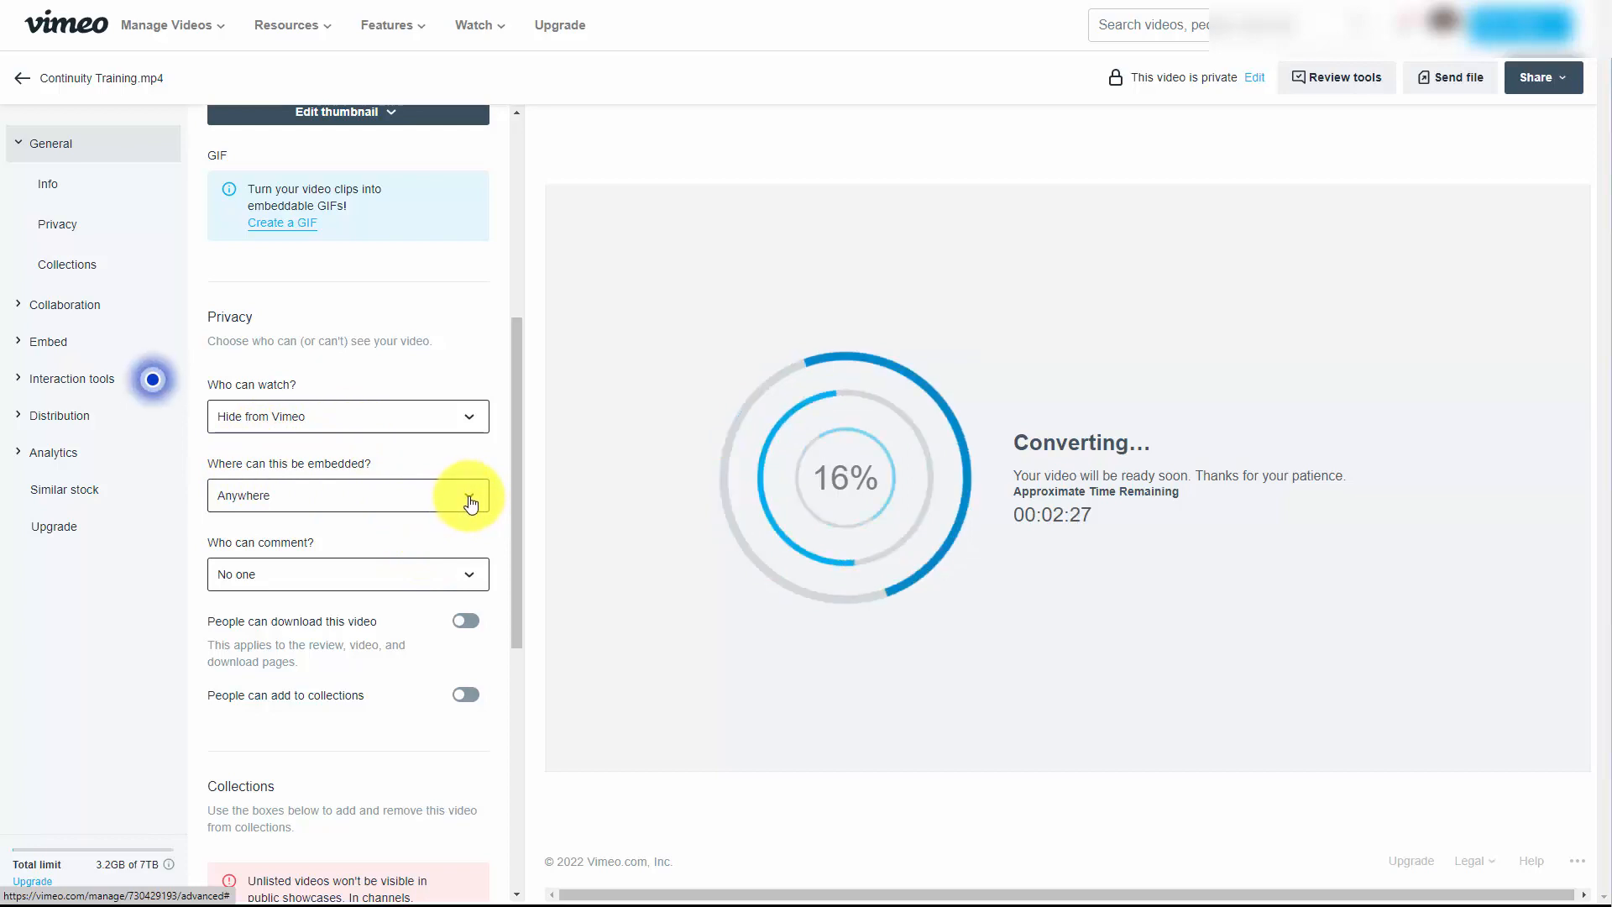
Limit embedding to Specific domains, add the domain, and allow people to download the video
left_click(469, 493)
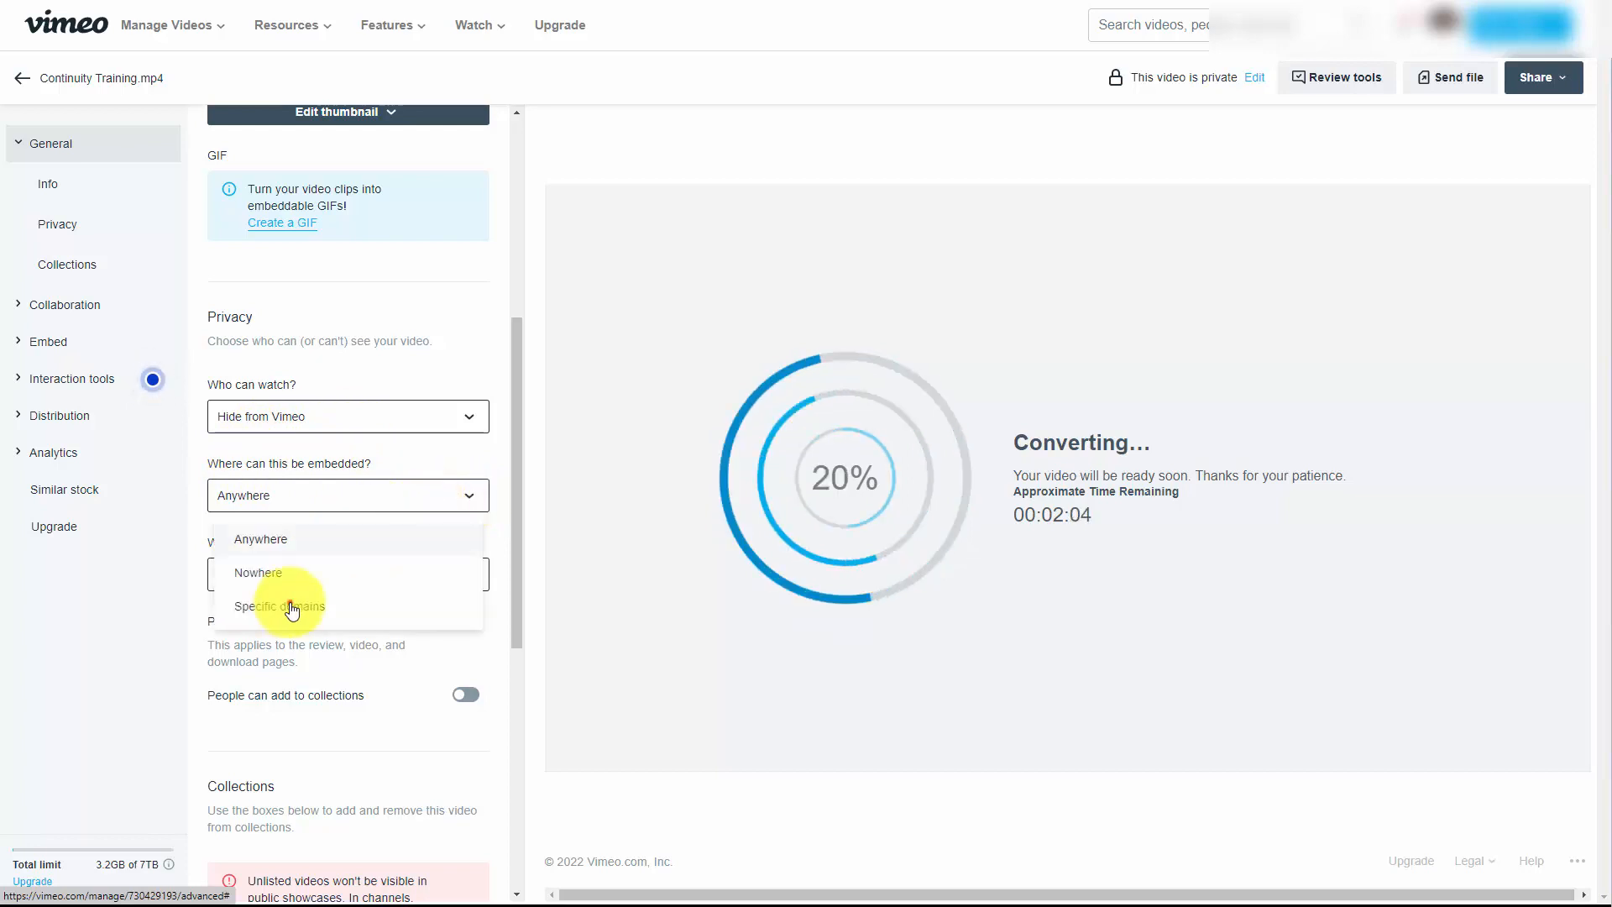
left_click(281, 606)
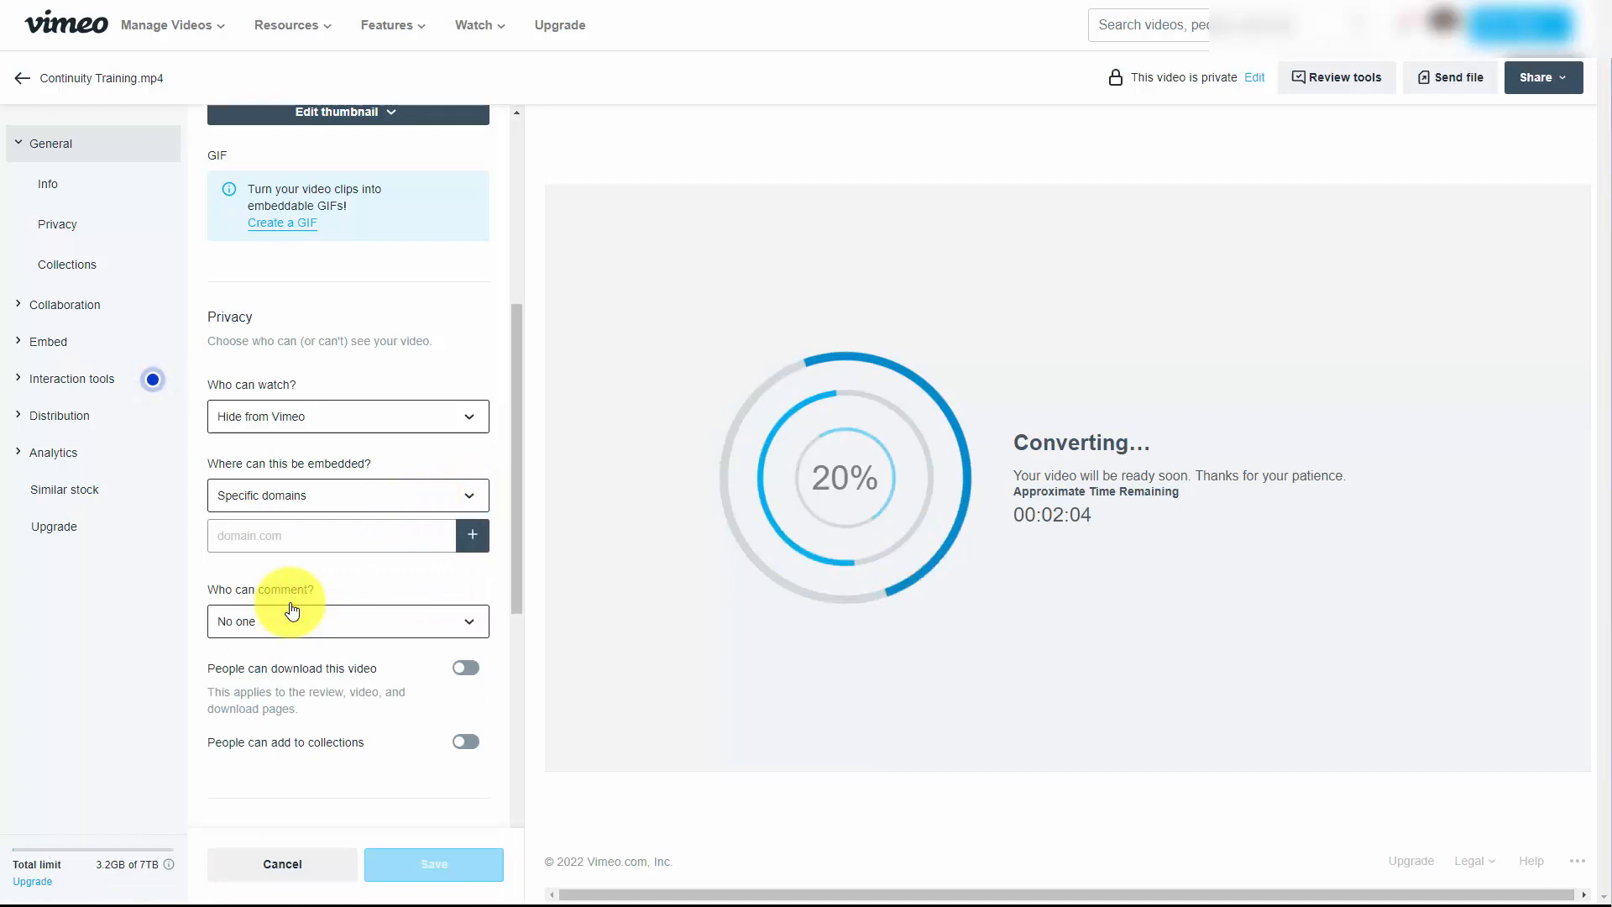
left_click(472, 536)
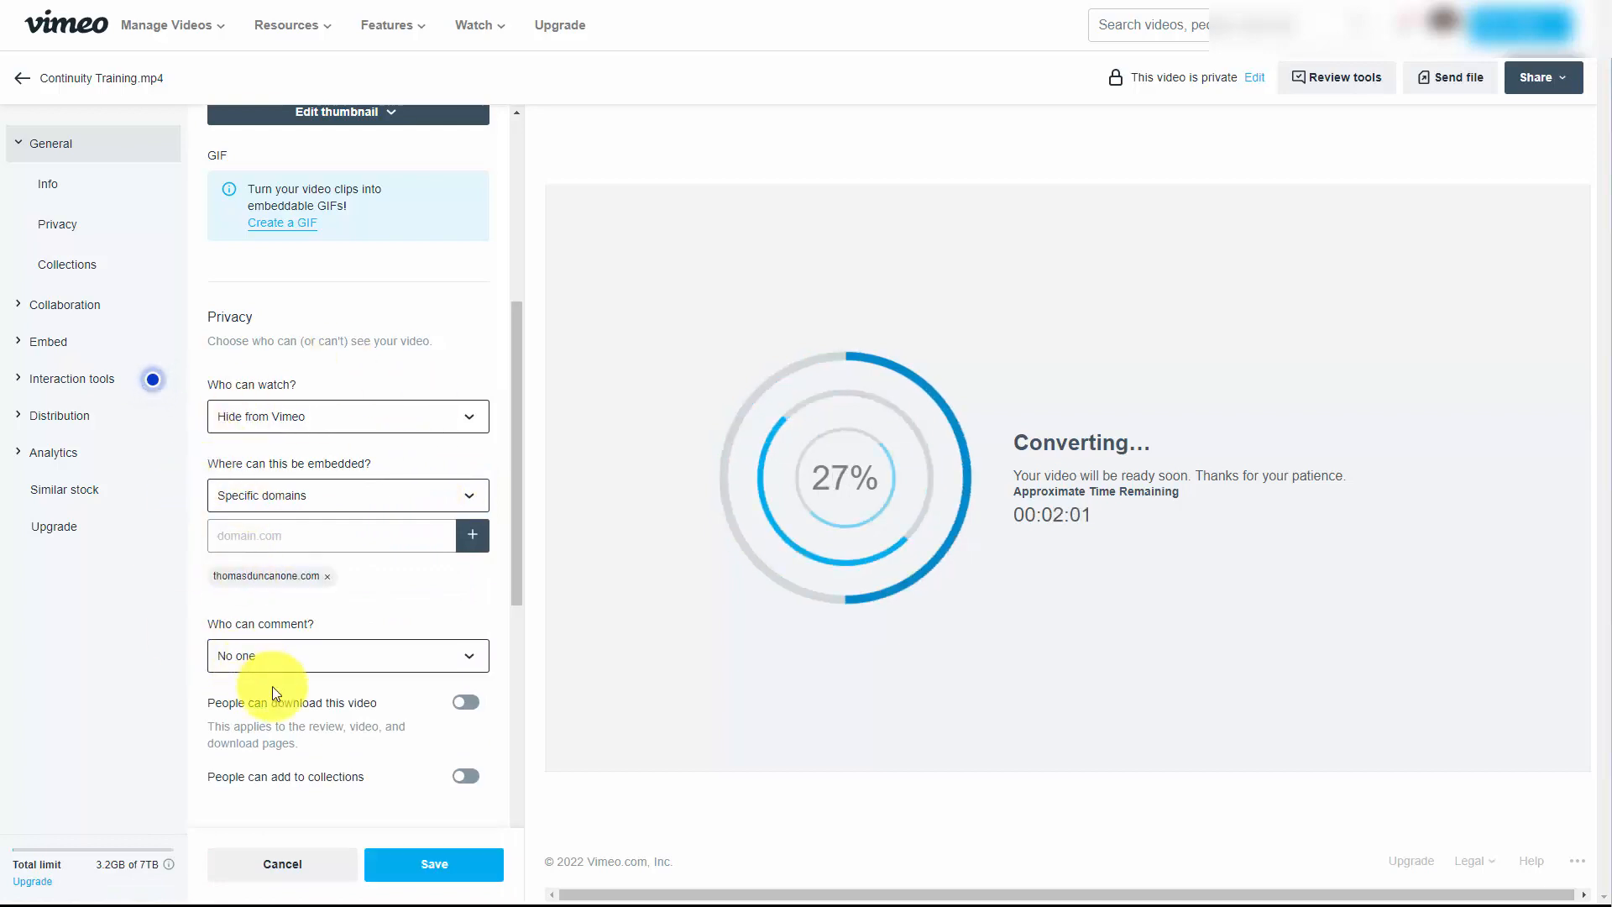
mouse_move(441, 518)
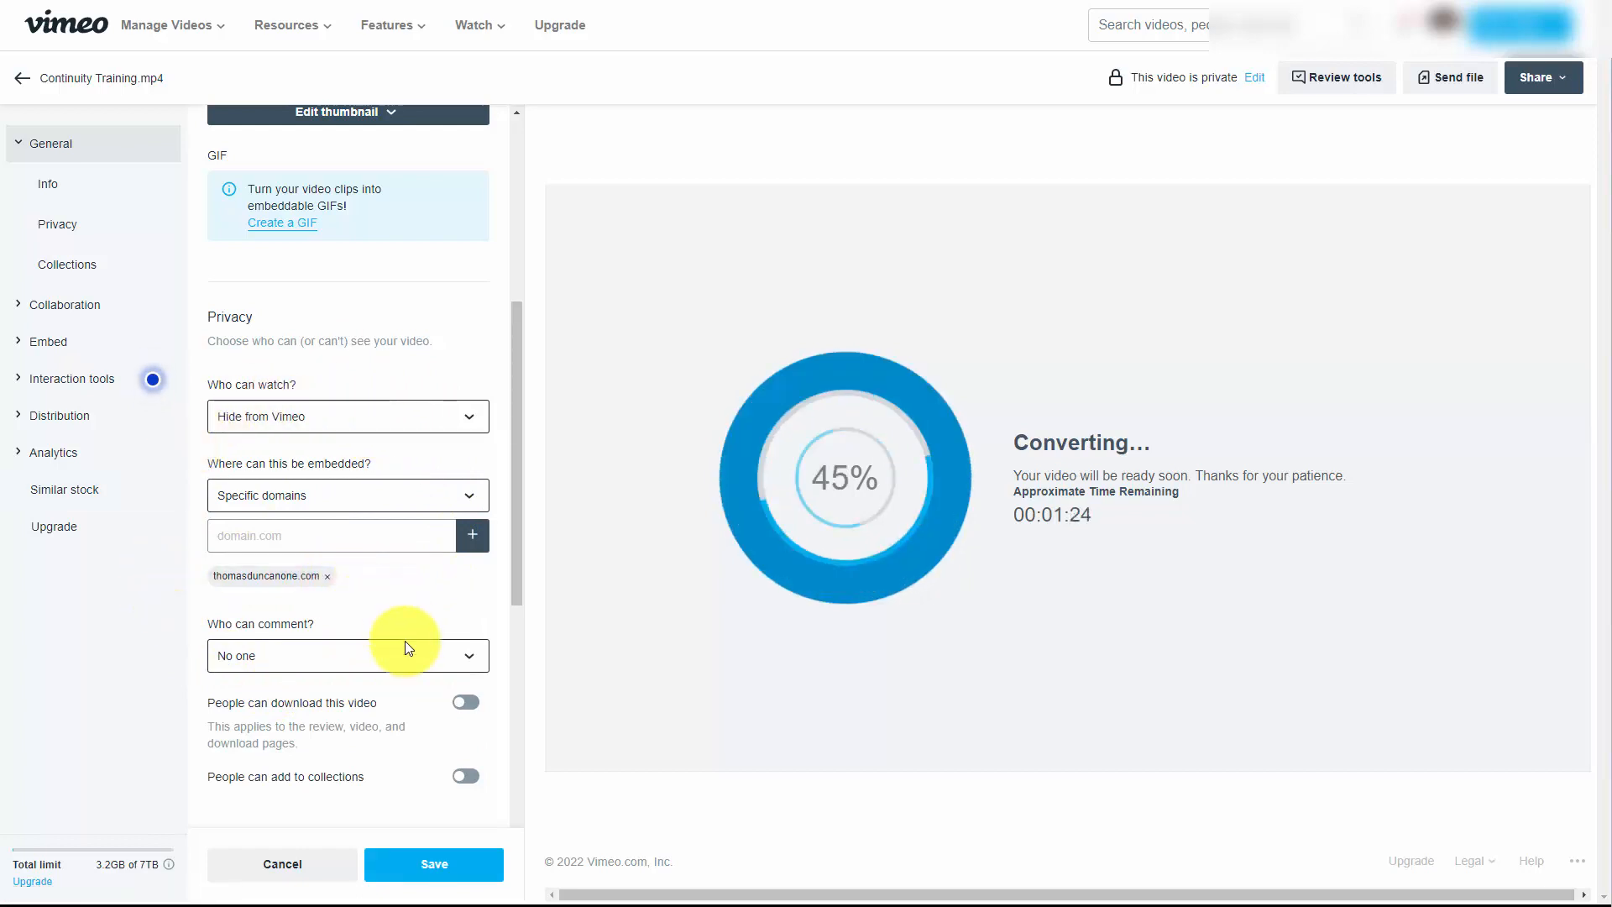
left_click(465, 702)
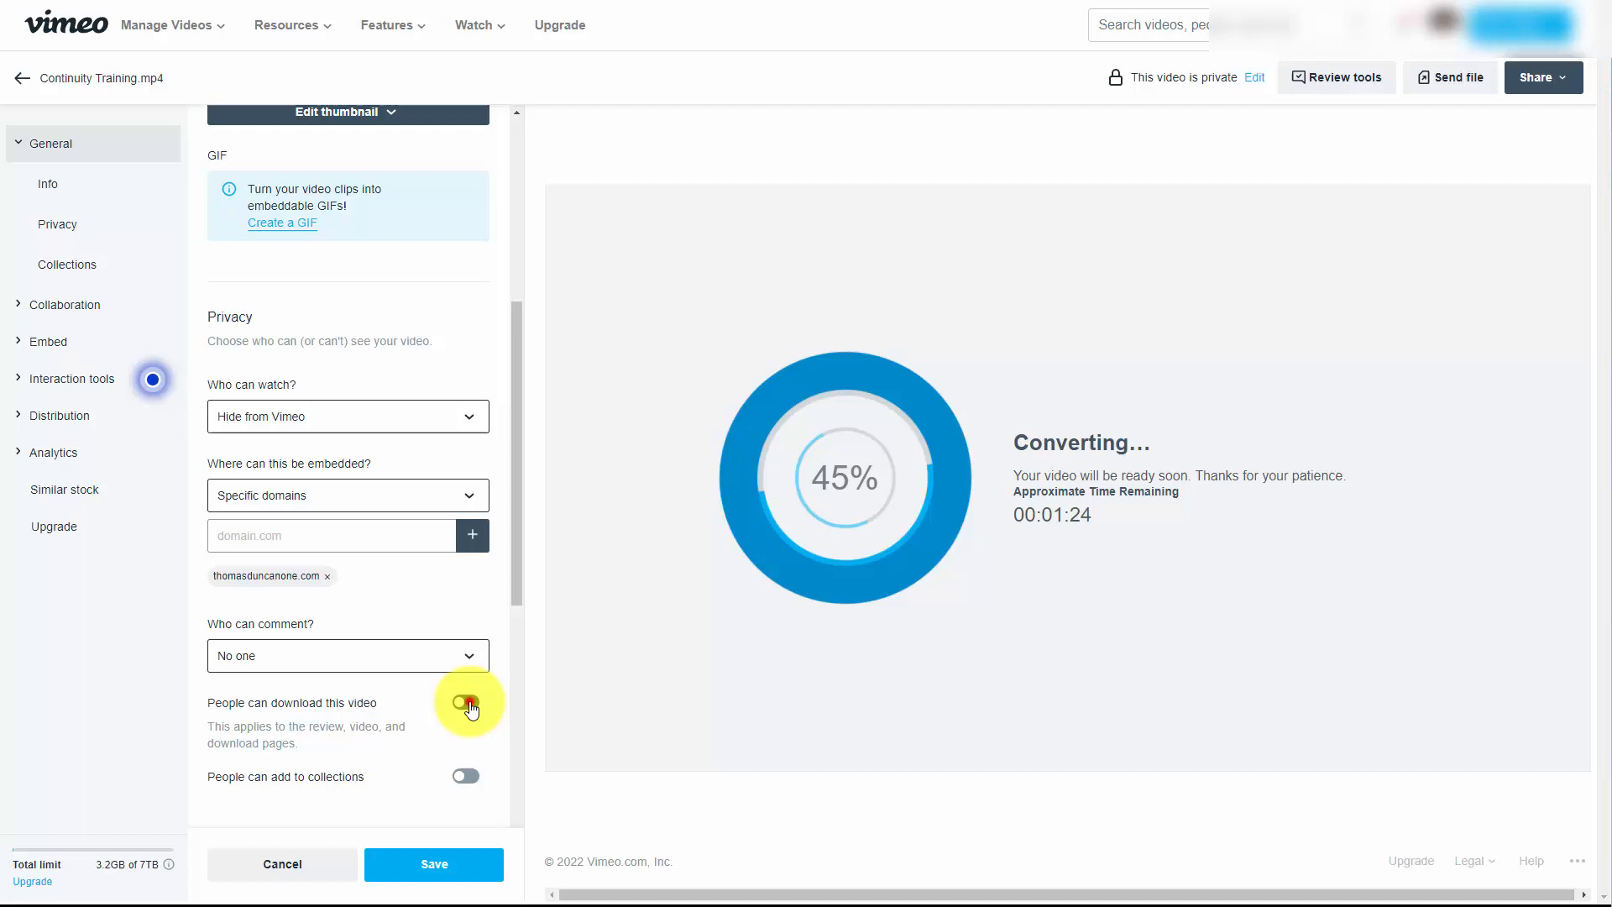
left_click(465, 702)
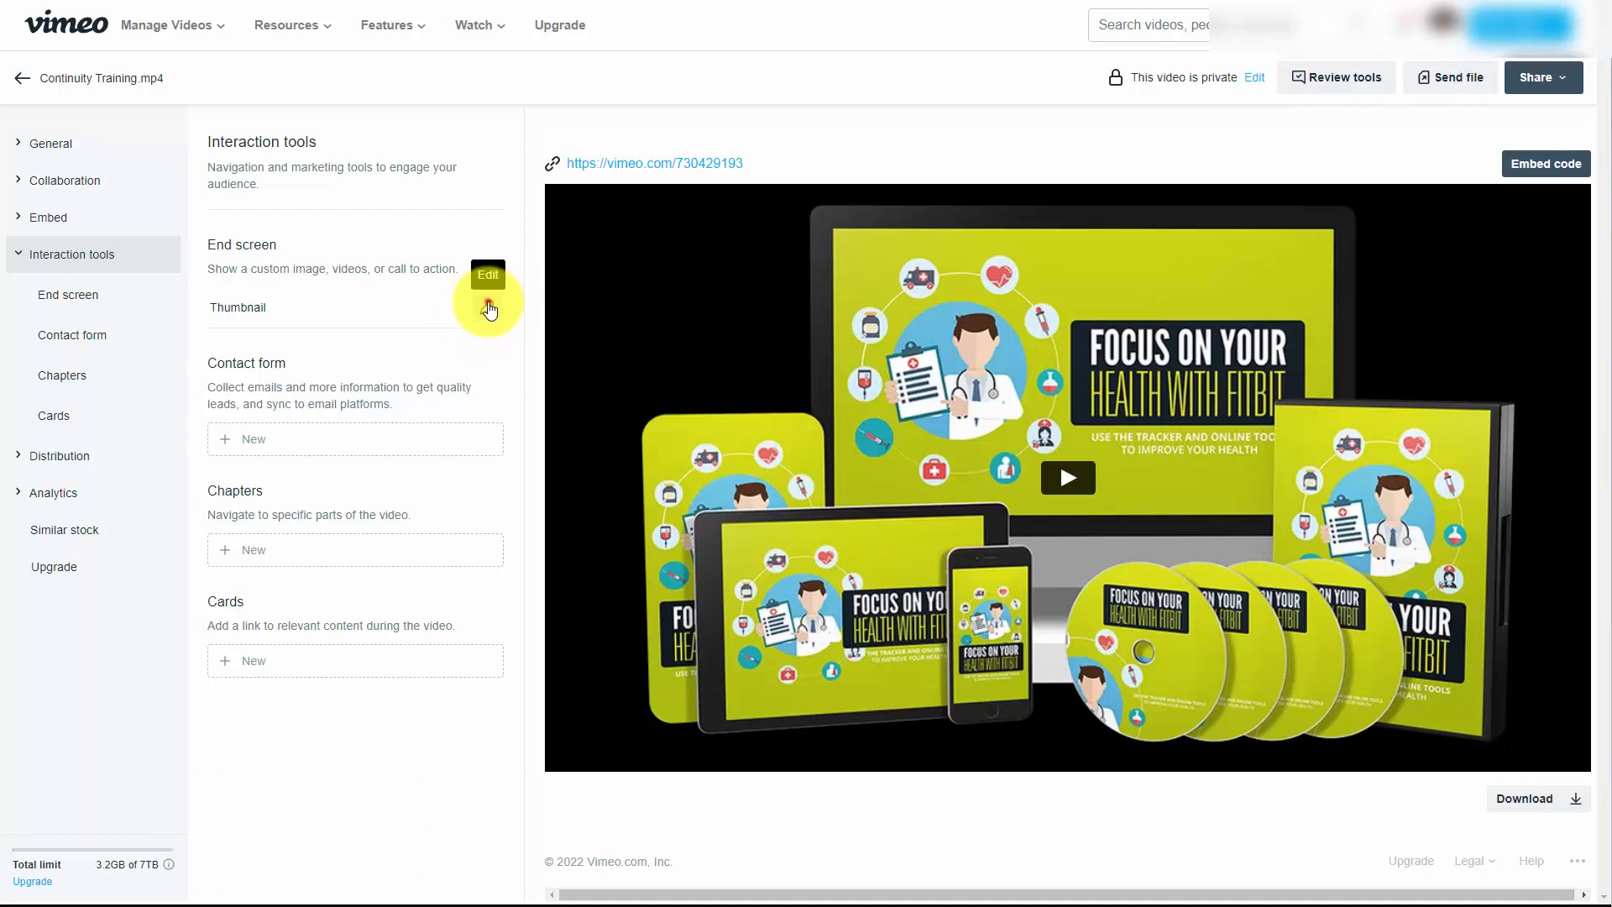
Set the video's end screen type to Call to action instead of the thumbnail
left_click(487, 274)
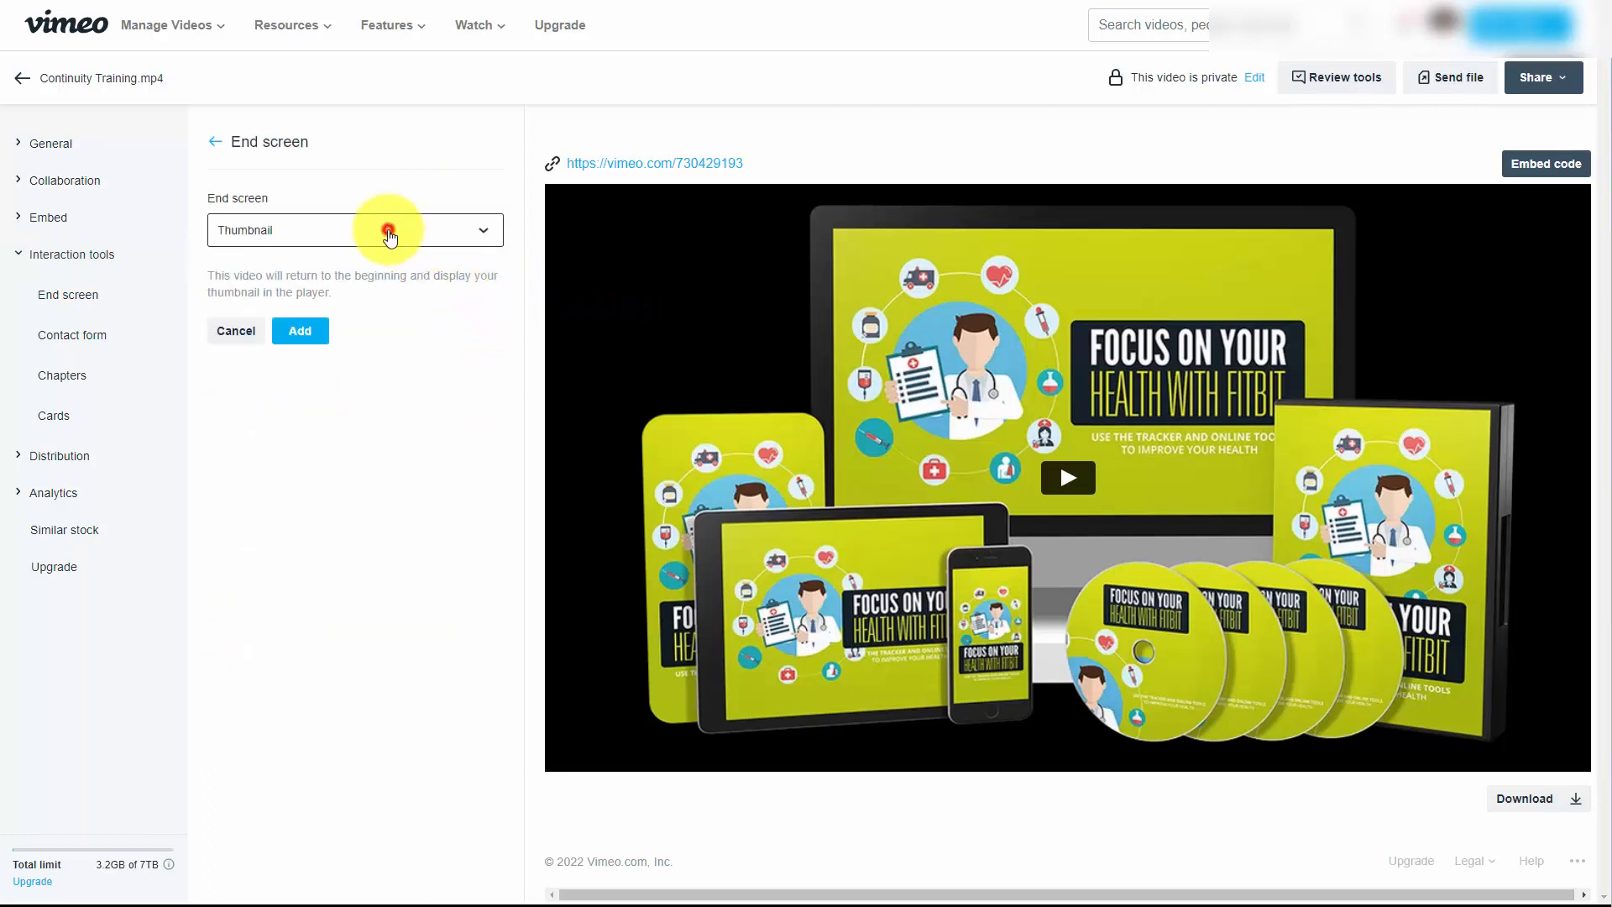
left_click(388, 230)
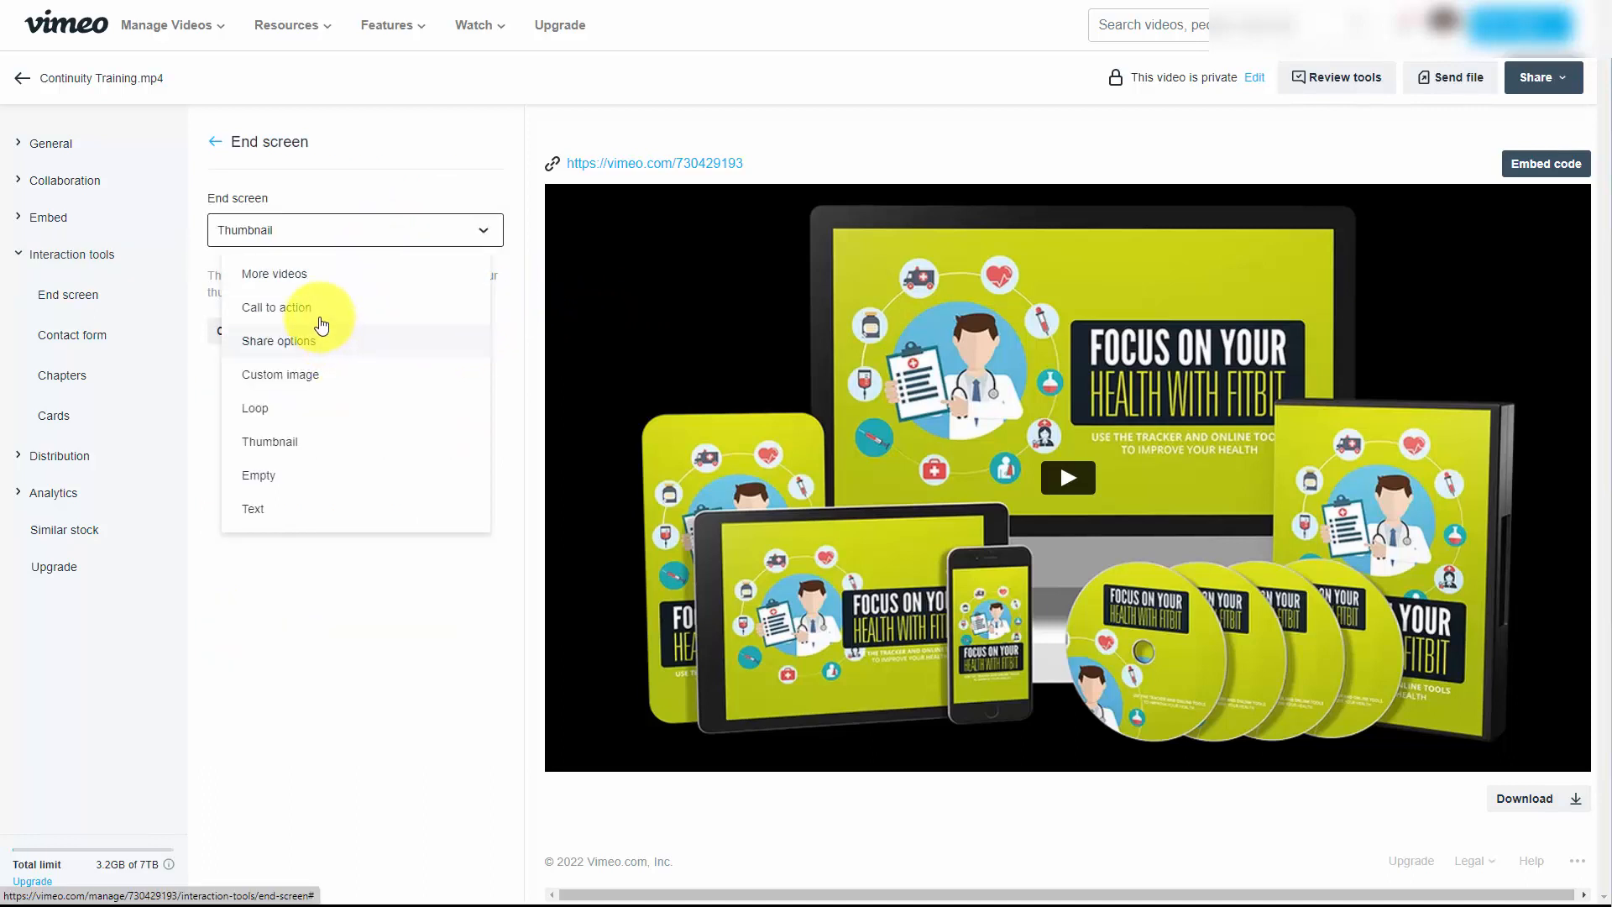
left_click(275, 306)
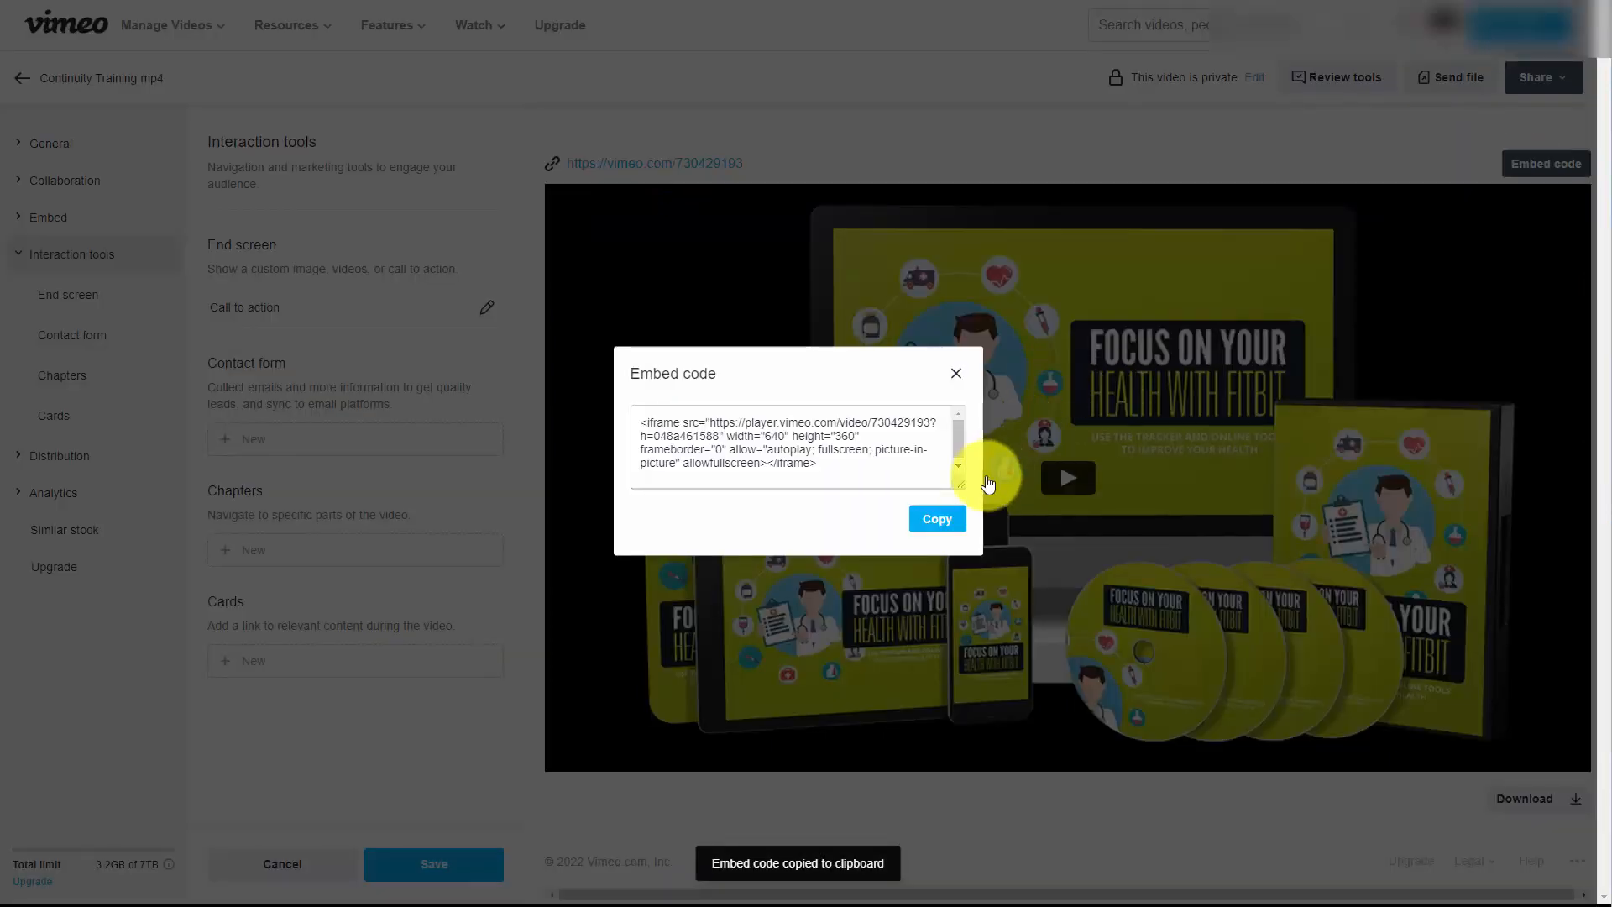
Copy the video's embed code to the clipboard
left_click(934, 519)
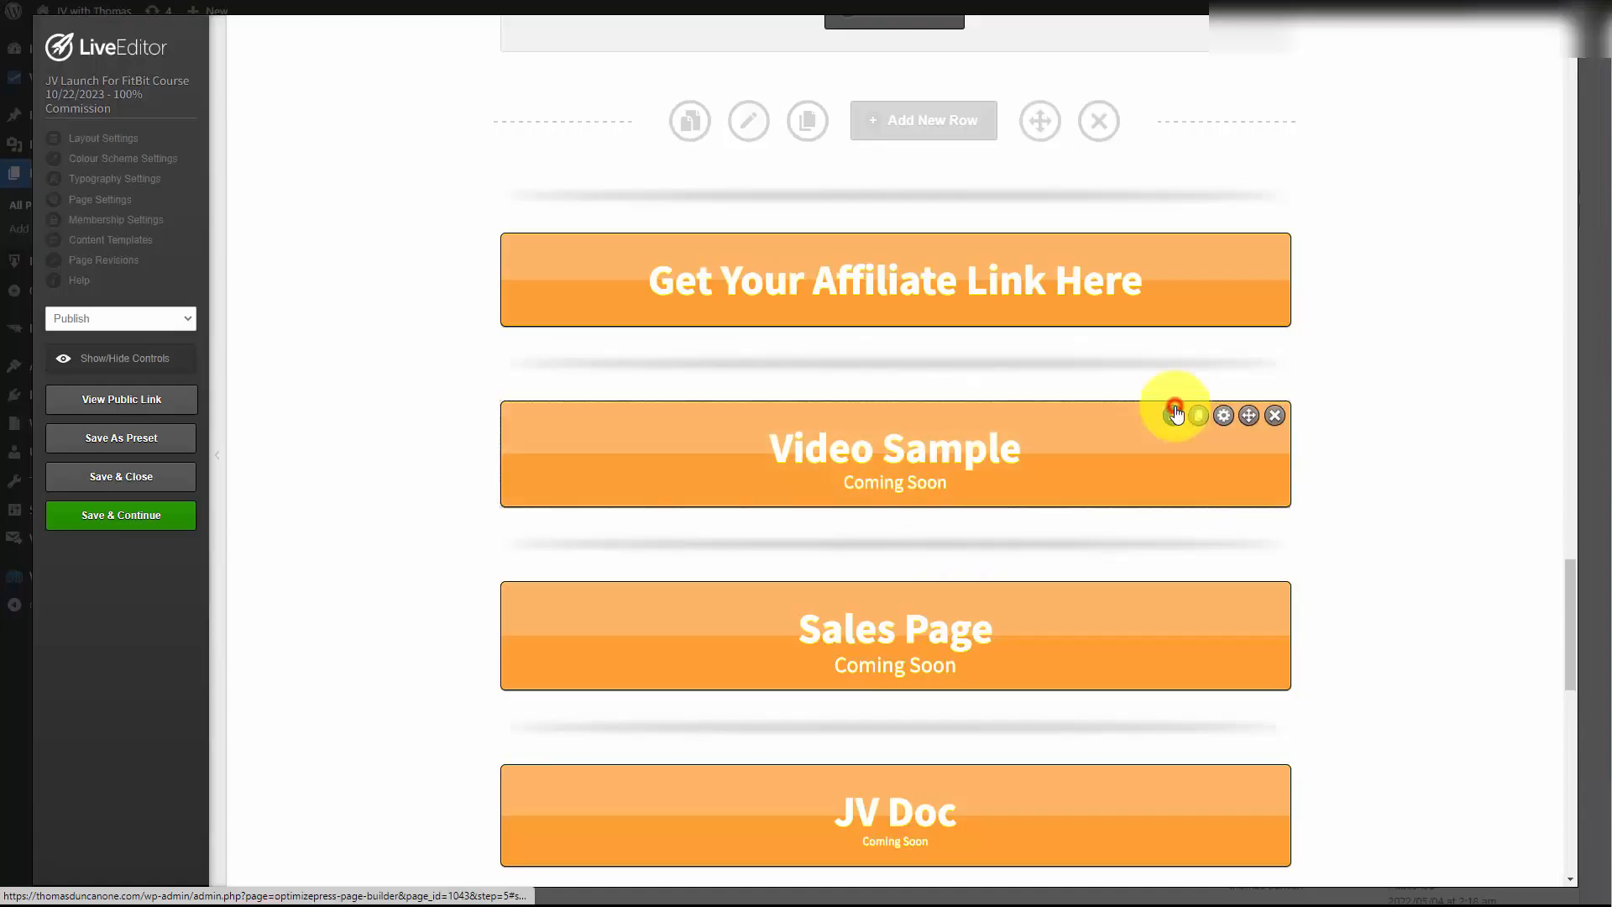
Paste the Vimeo embed code into the Video Sample element so the player replaces Coming Soon
left_click(1224, 415)
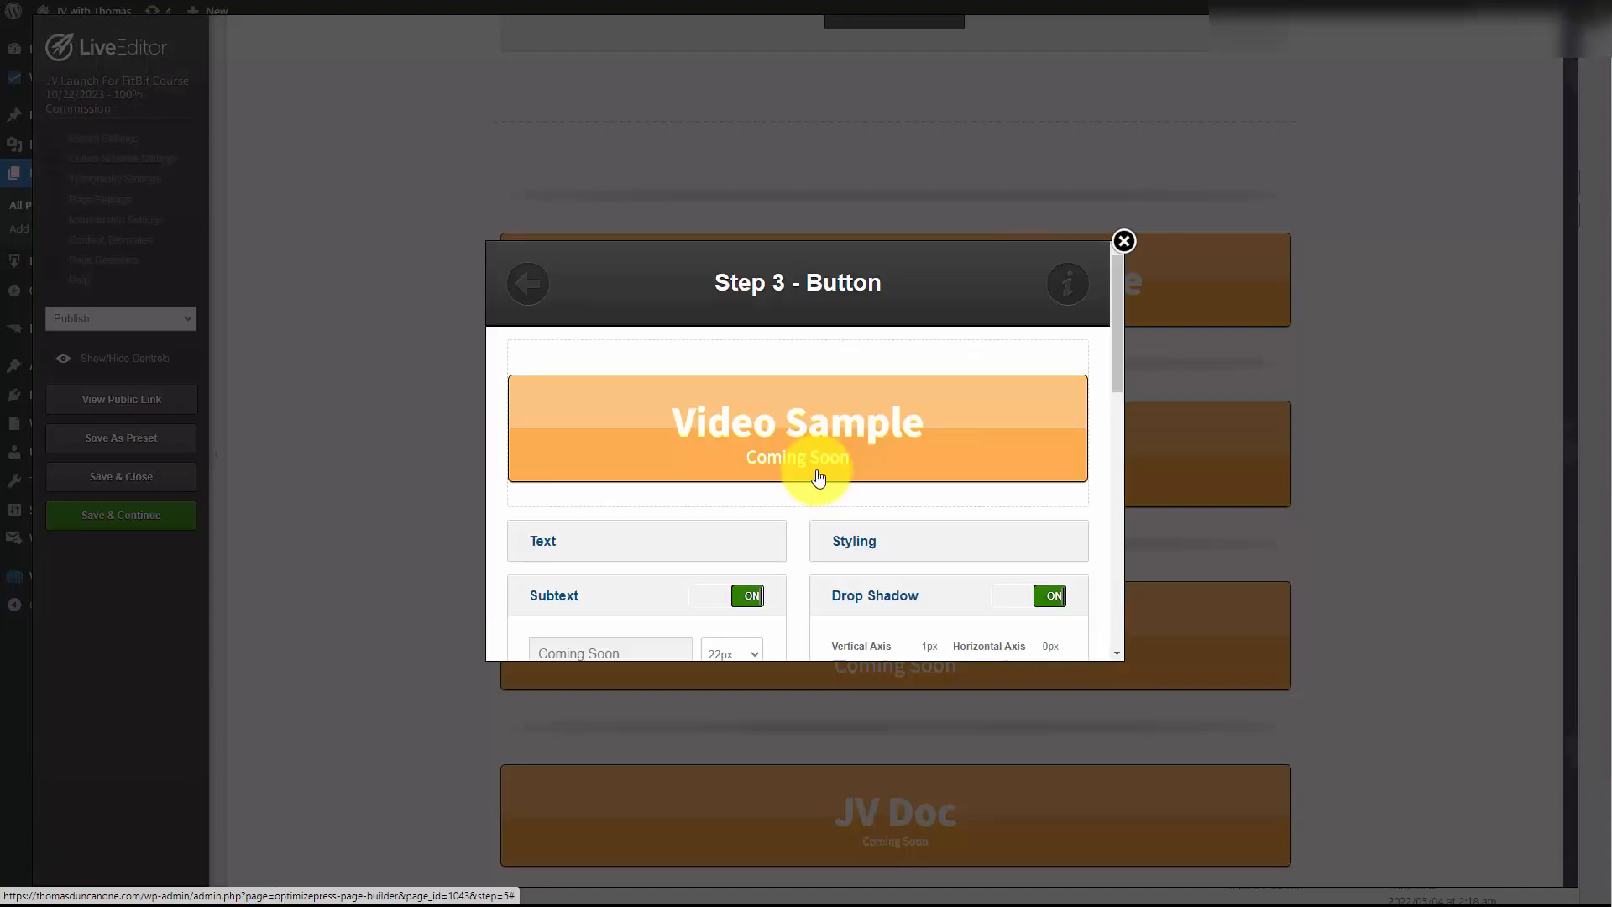
left_click(1123, 240)
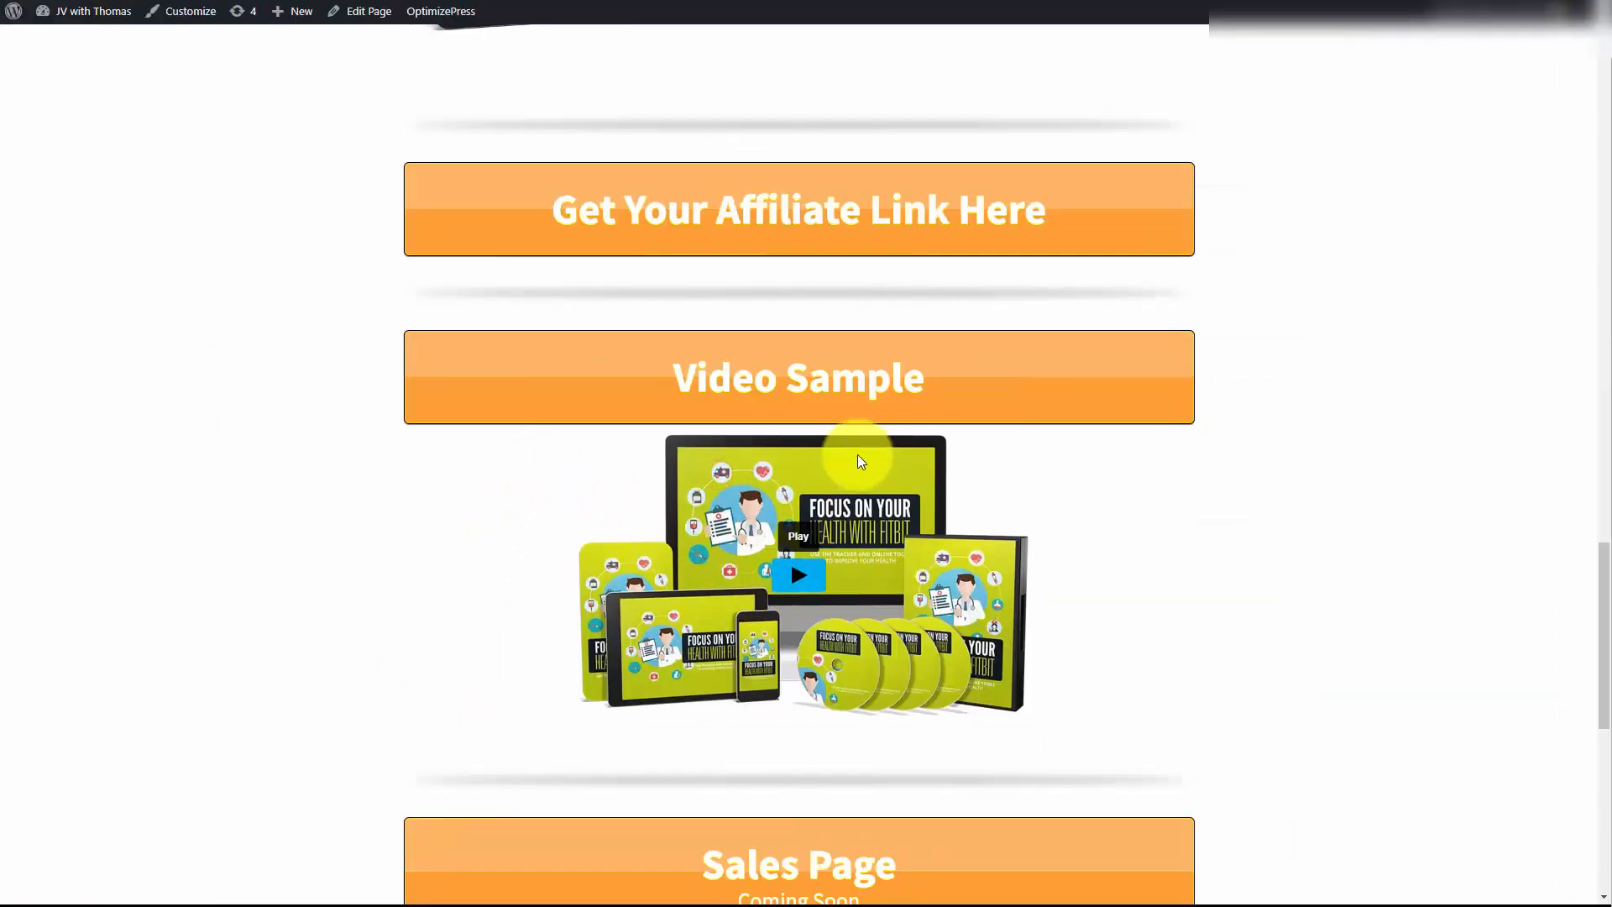
scroll("down", 3)
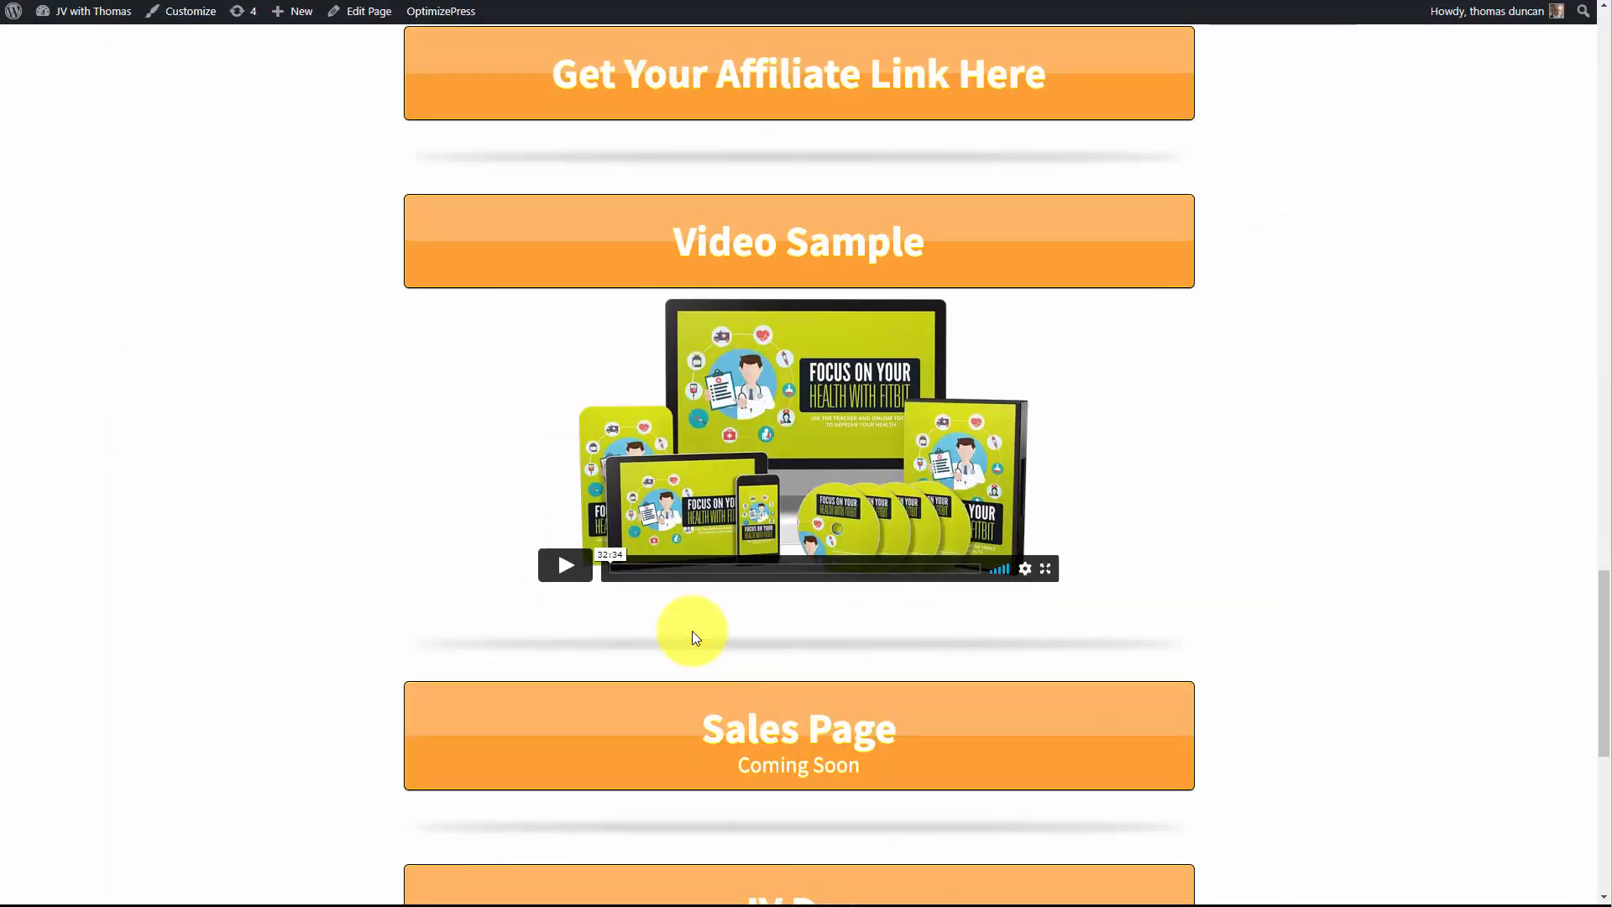